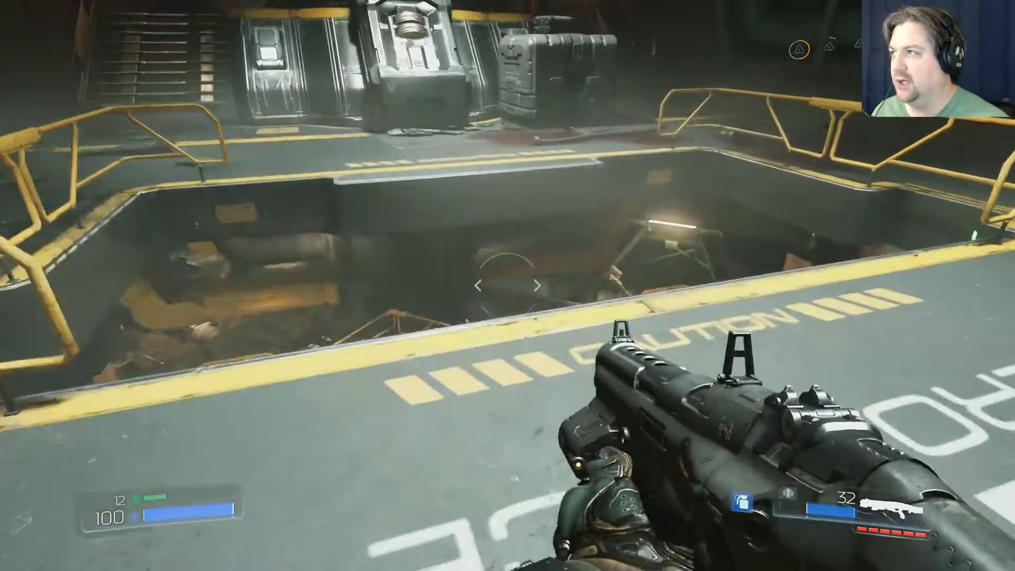
mouse_move(508, 286)
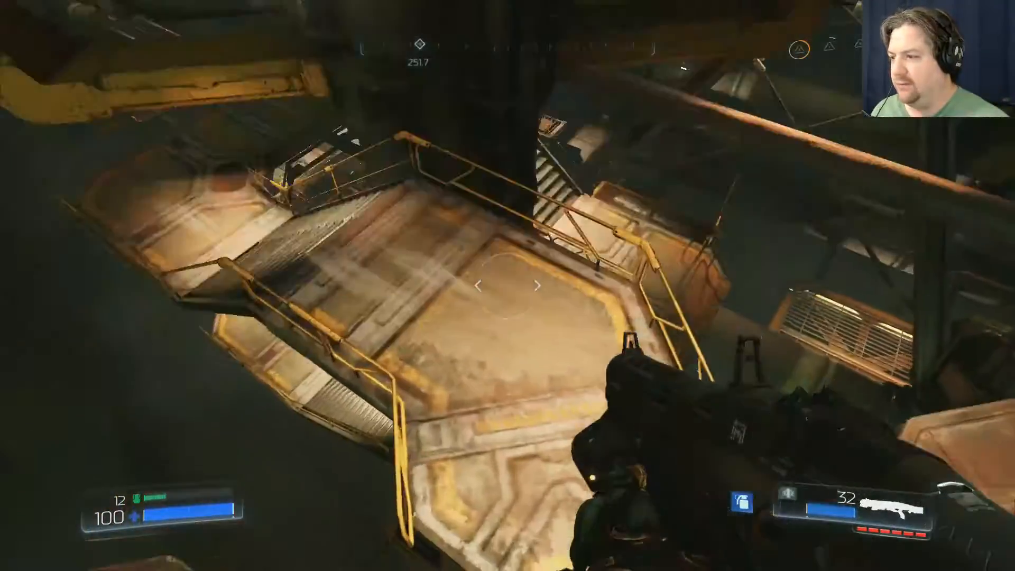